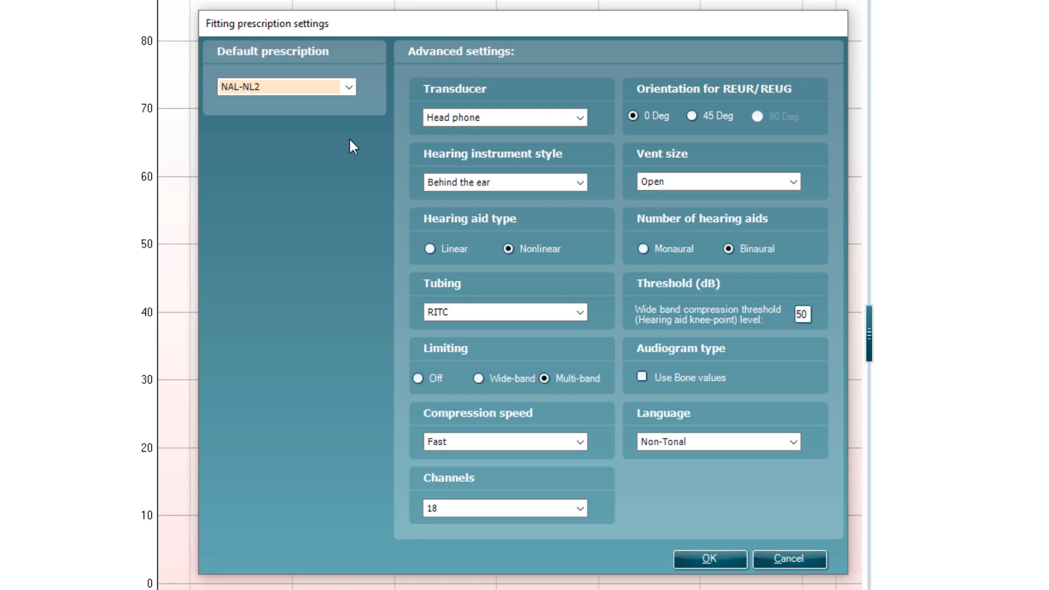
Accept the advanced NAL-NL2 fitting prescription settings with OK.
left_click(708, 559)
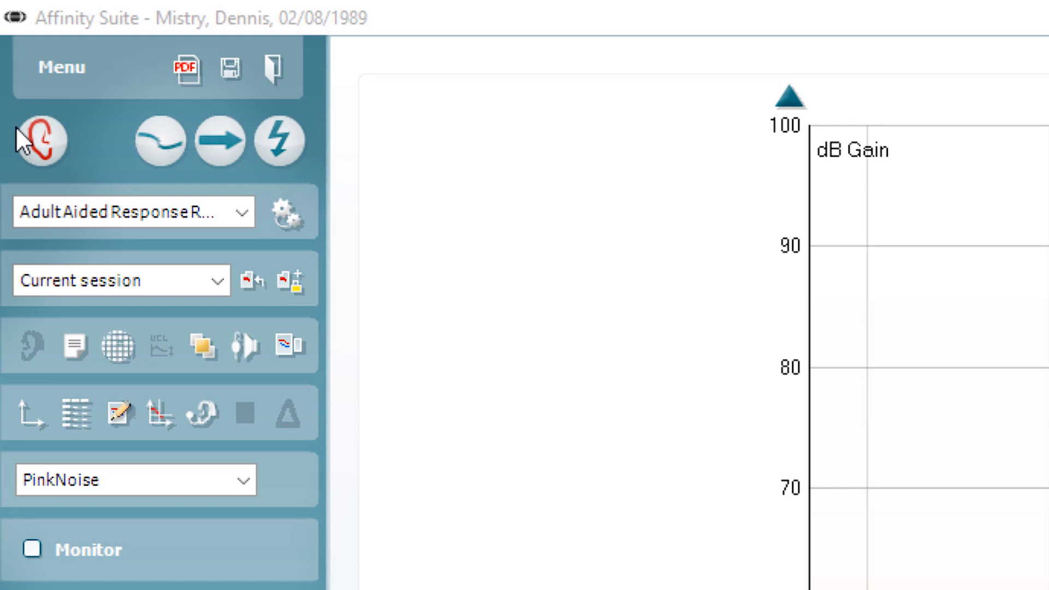
left_click(40, 140)
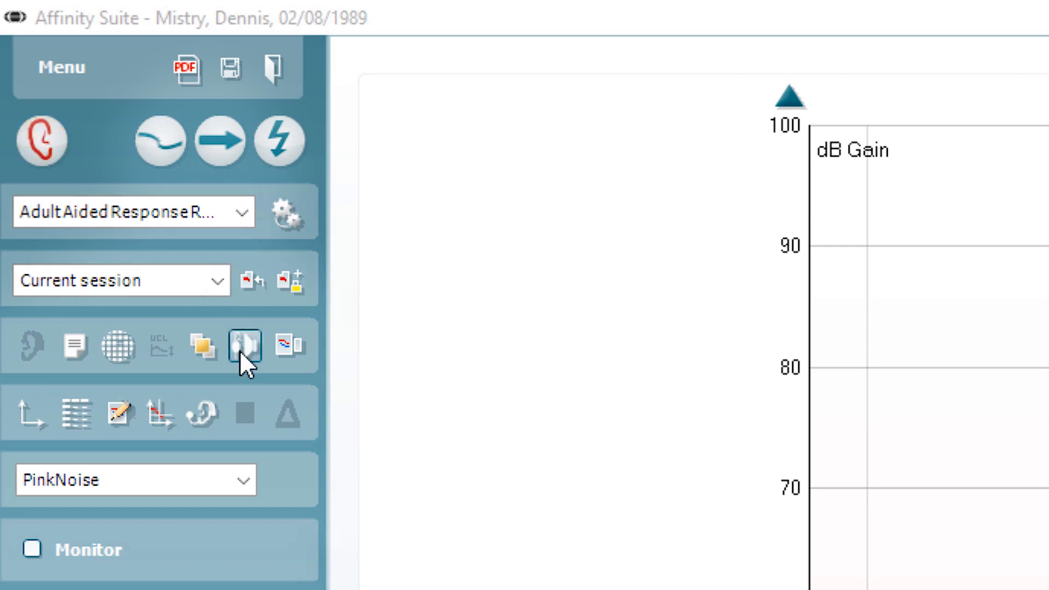
Start right-ear tube calibration, bringing up the probe type choice.
left_click(244, 346)
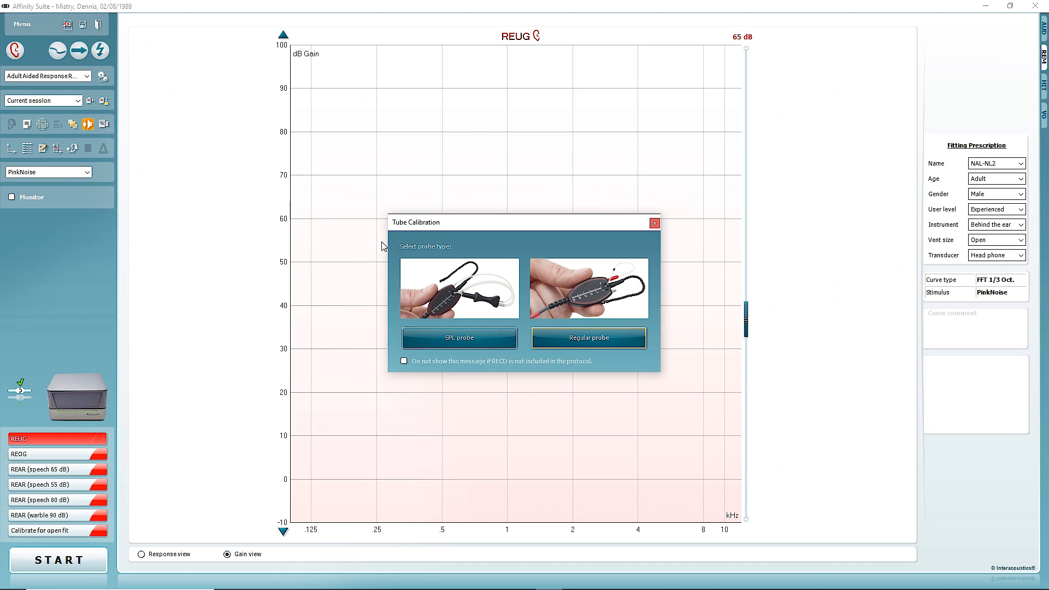
mouse_move(540, 274)
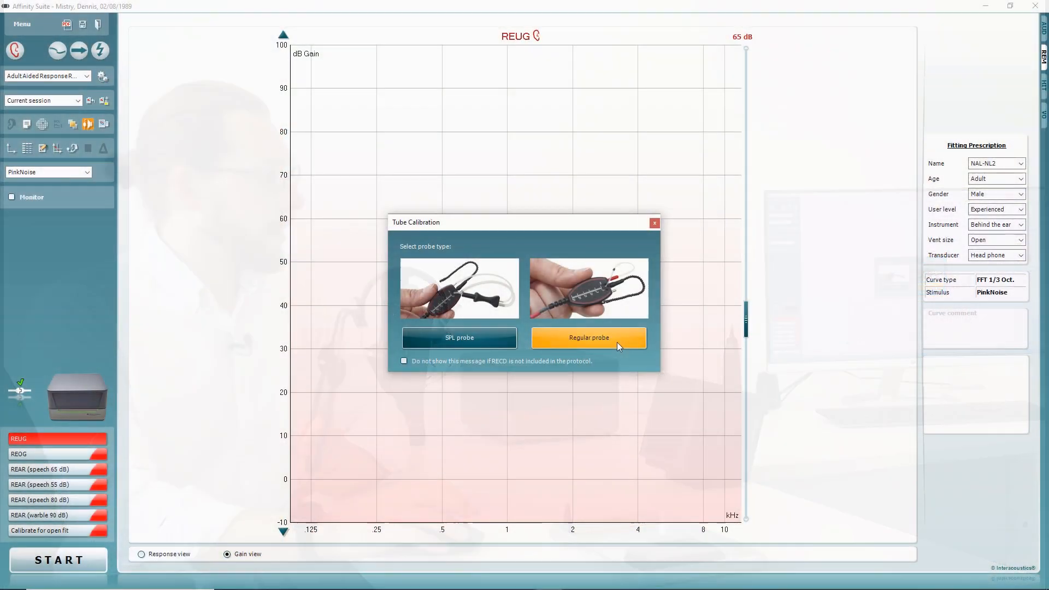
Choose Regular probe and run a new right-ear tube calibration curve.
left_click(587, 337)
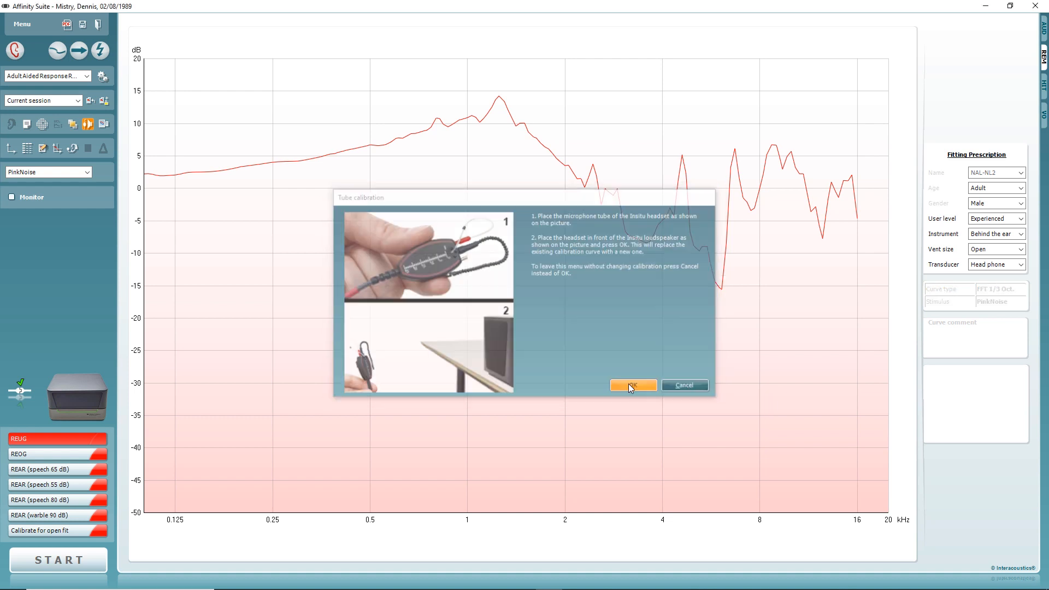
left_click(632, 385)
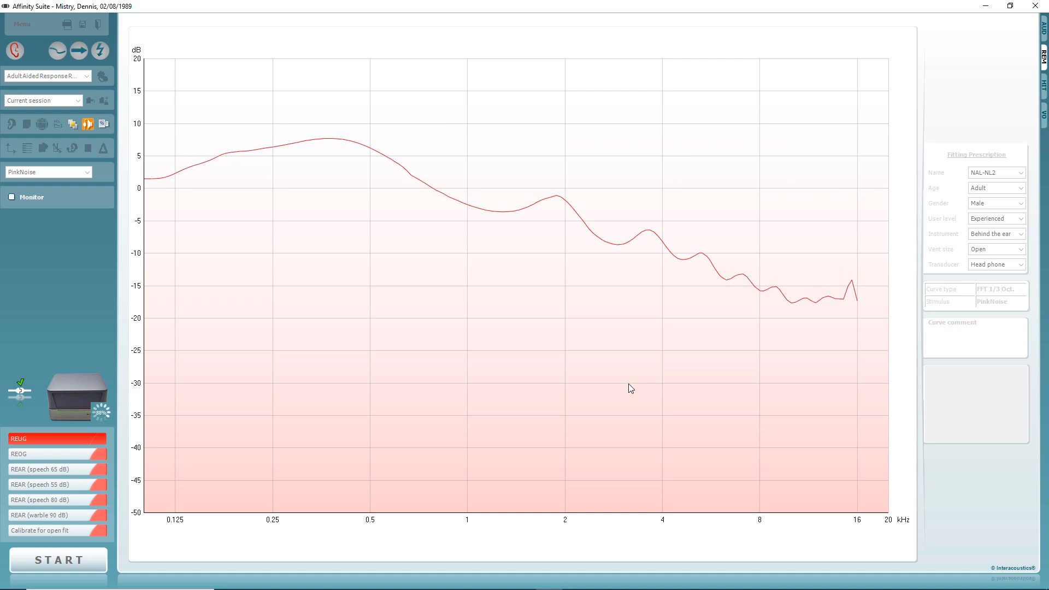
Switch to the left ear and run its tube calibration.
left_click(57, 560)
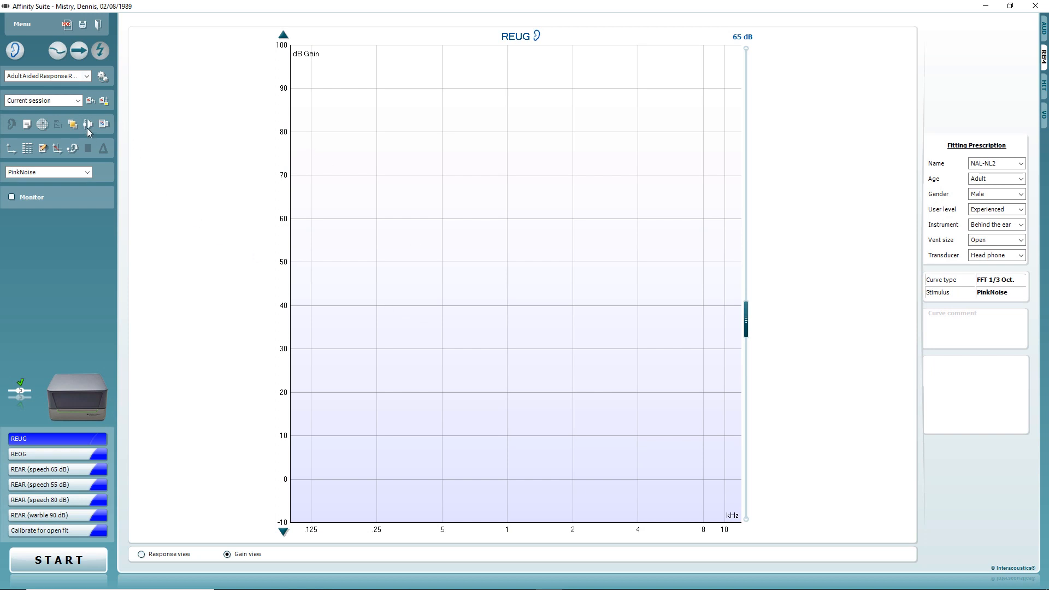
left_click(86, 124)
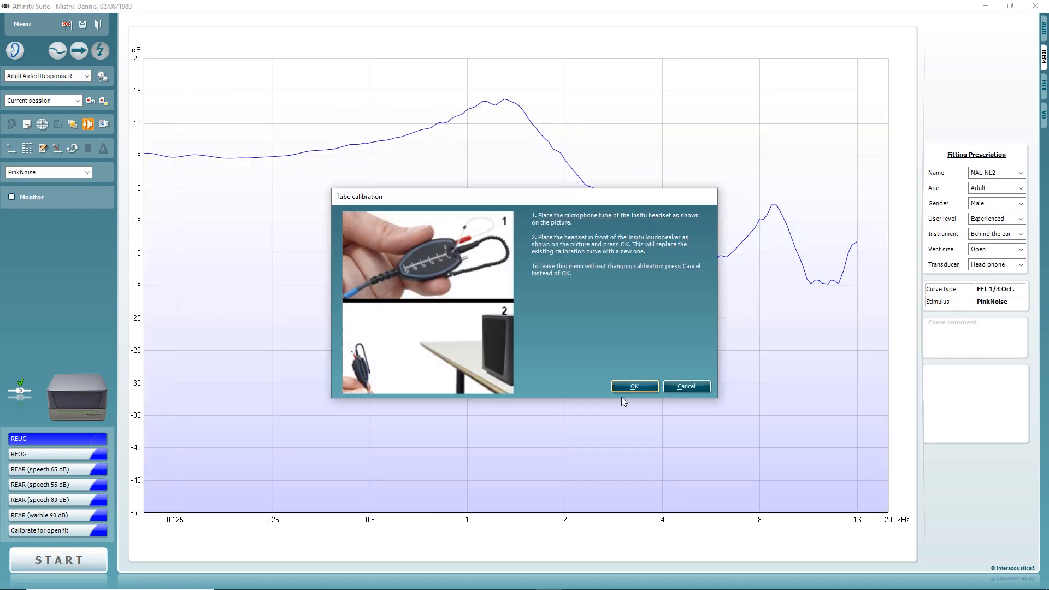
left_click(633, 386)
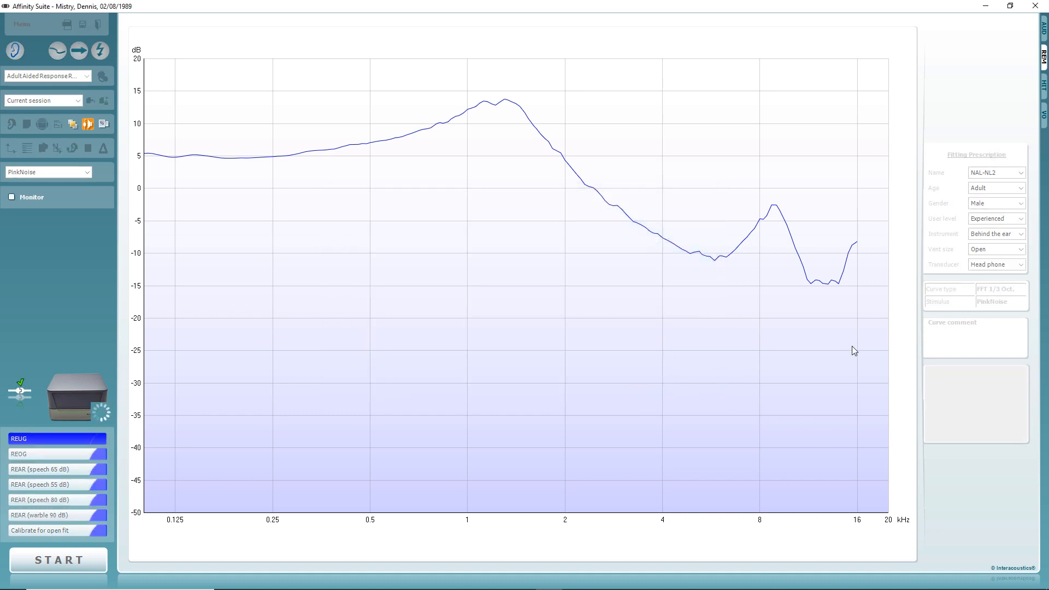
mouse_move(906, 365)
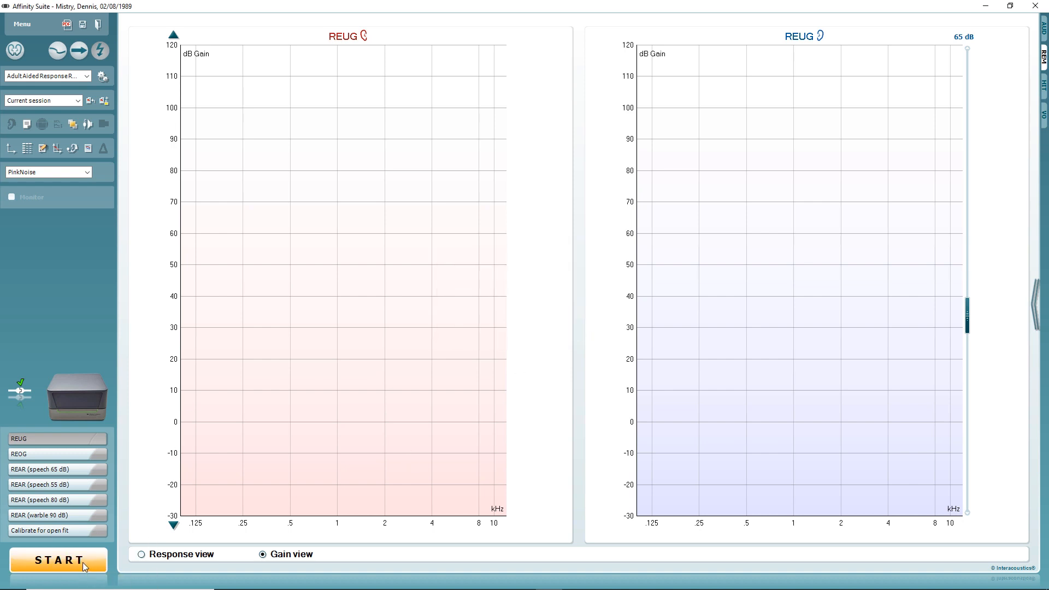
mouse_move(619, 387)
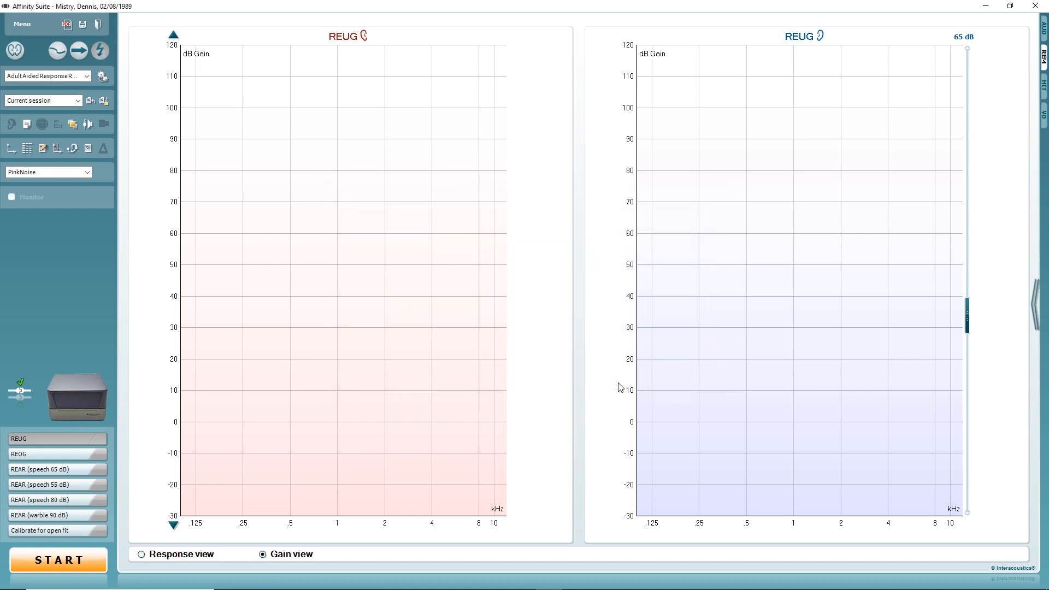
Run the binaural REUG measurement until flat gain lines near 0 dB appear, then stop.
left_click(57, 560)
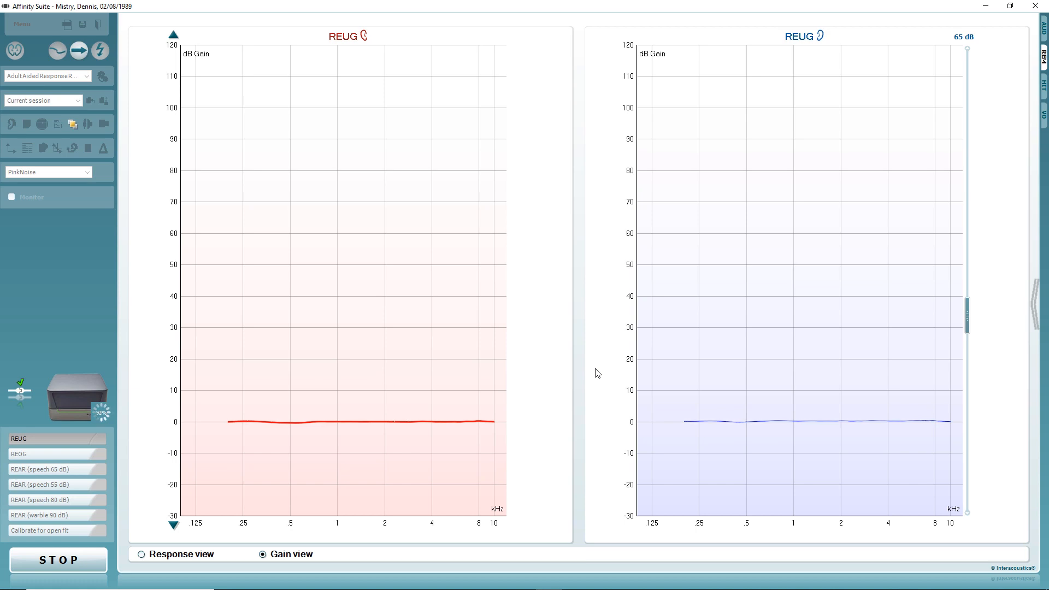
left_click(58, 560)
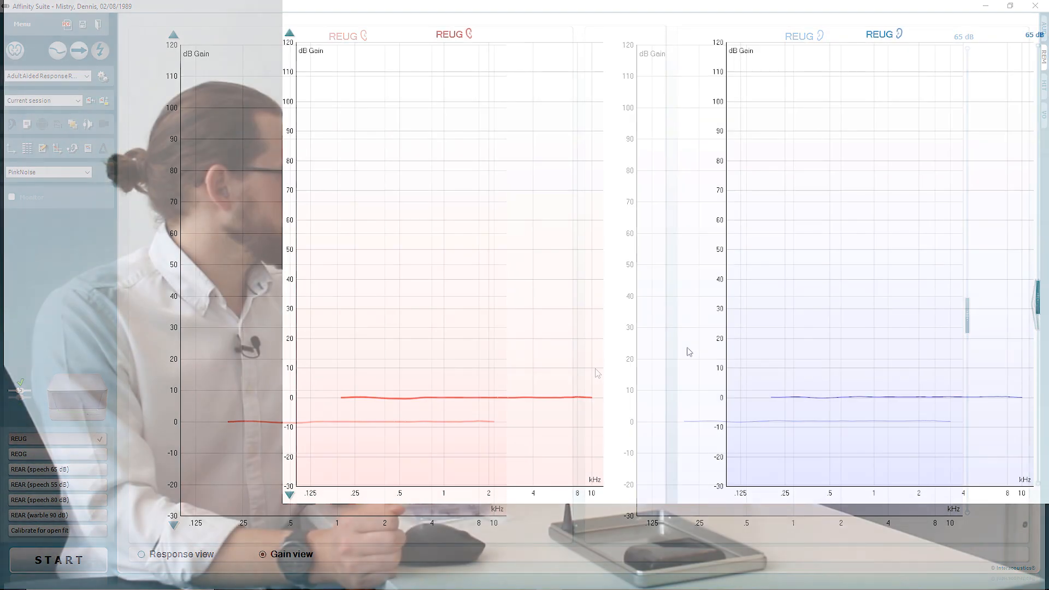